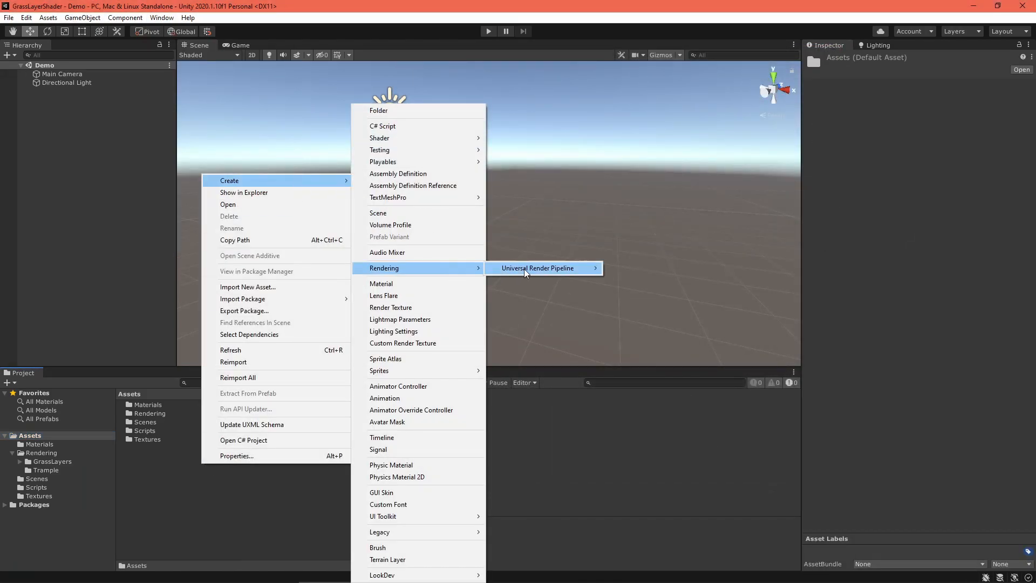
# Create a new unlit shader asset named GrassLayersDemo in the Assets folder.
pyautogui.click(538, 268)
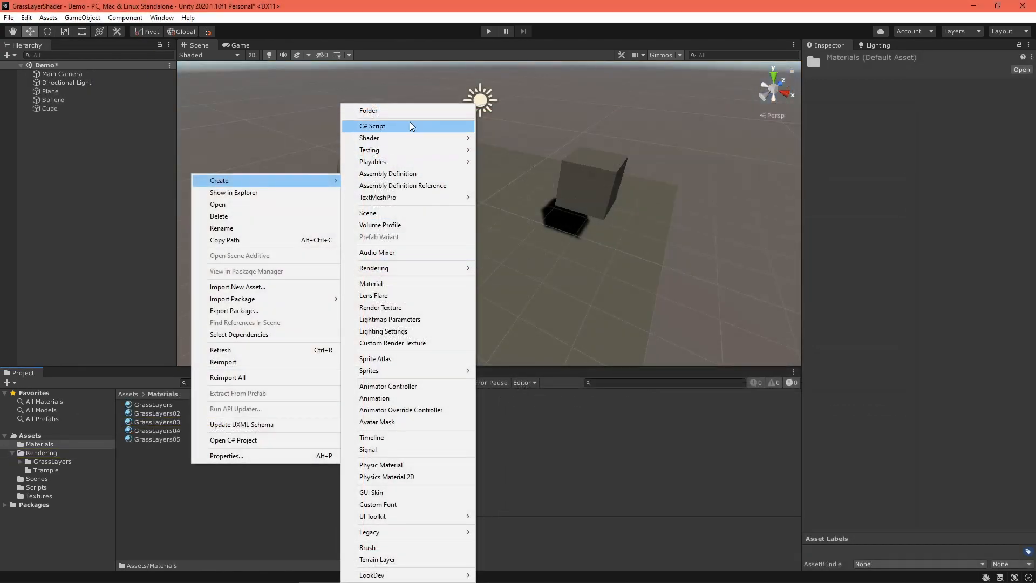
pyautogui.click(371, 284)
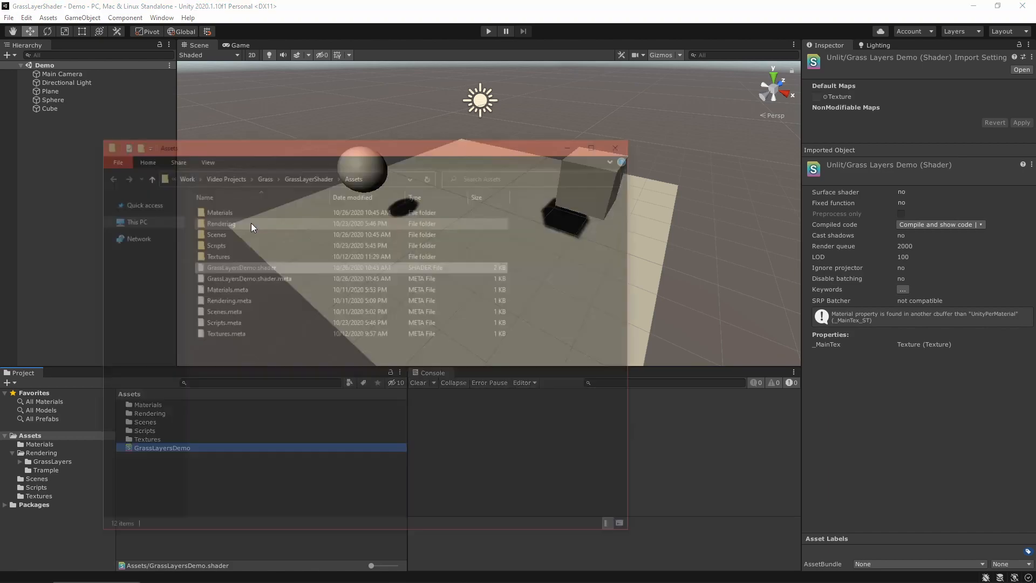
# Create empty text documents for GrassLayersDemo.hlsl and NMGGrassLayersHelpers.hlsl beside the shader.
pyautogui.rightClick(251, 227)
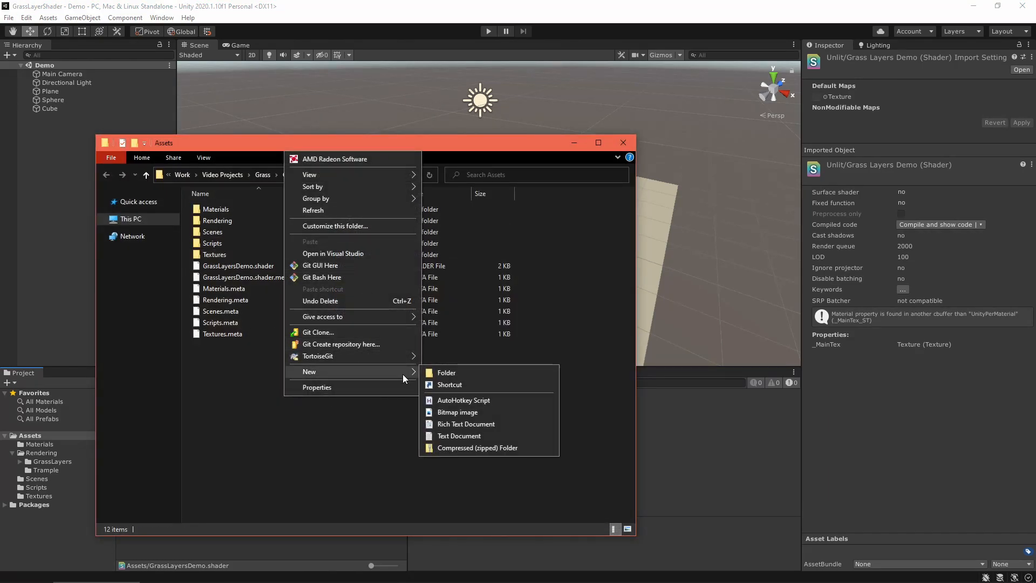
pyautogui.click(459, 435)
pyautogui.write('NMGGrassLayersHelpers.hlsl')
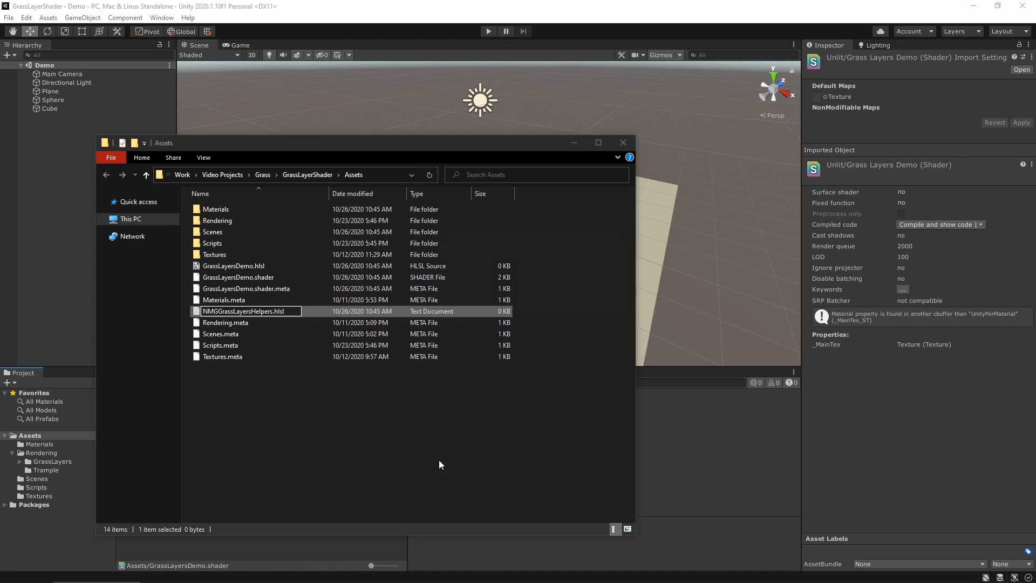
# Fill NMGGrassLayersHelpers.hlsl with the URP helper code and review it before writing the ForwardLit pass.
pyautogui.doubleClick(247, 311)
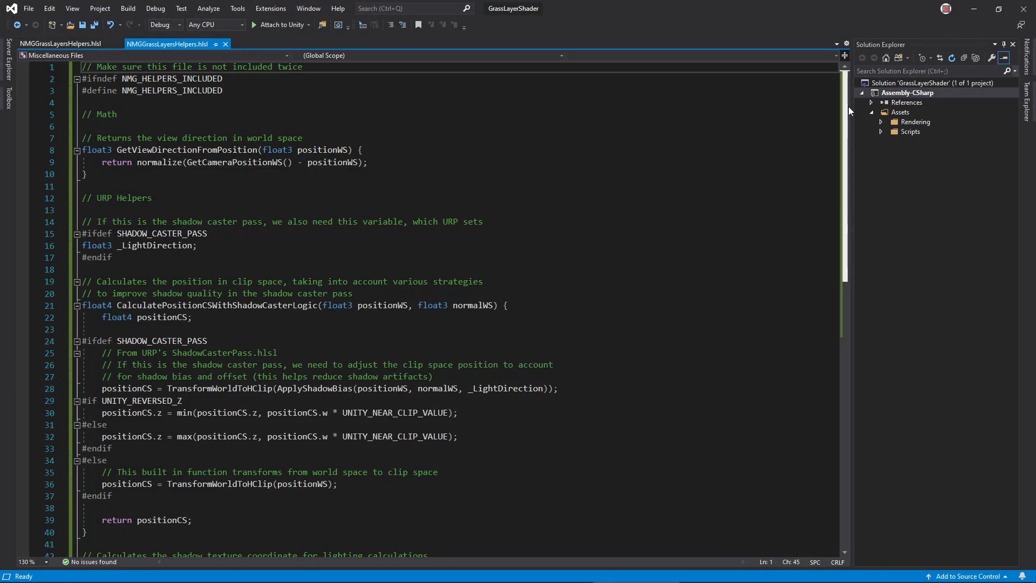
pyautogui.scroll(-3)
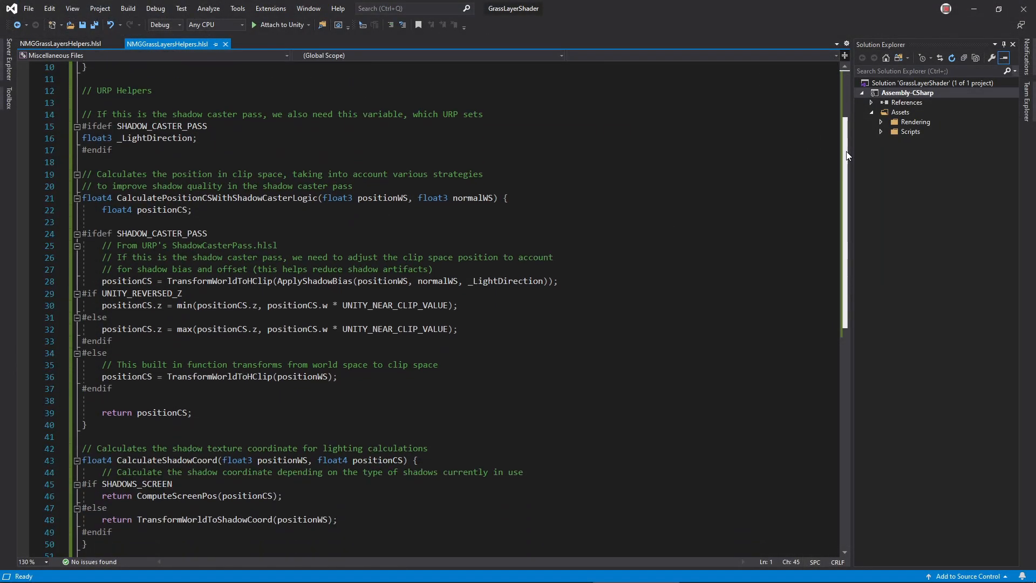
pyautogui.scroll(-3)
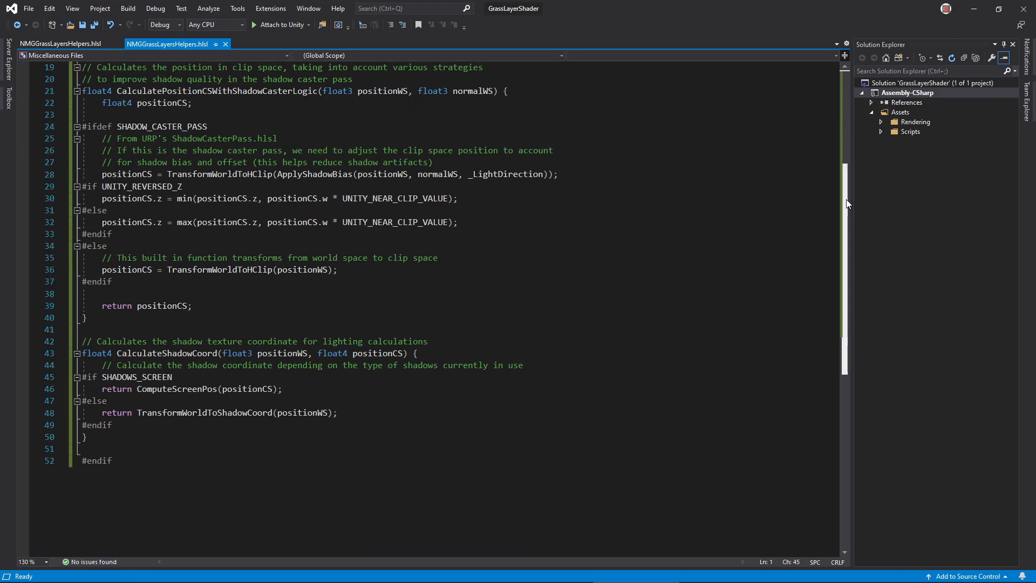
pyautogui.scroll(3)
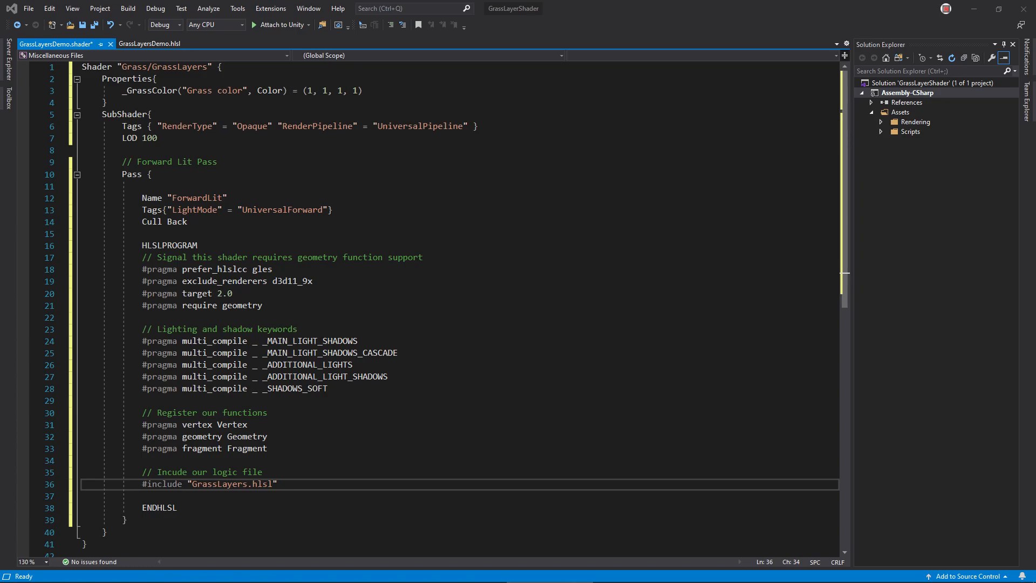
# Write the structs, Vertex function, SetupVertex and a maxvertexcount(3) pass-through Geometry function in GrassLayers.hlsl.
pyautogui.click(122, 43)
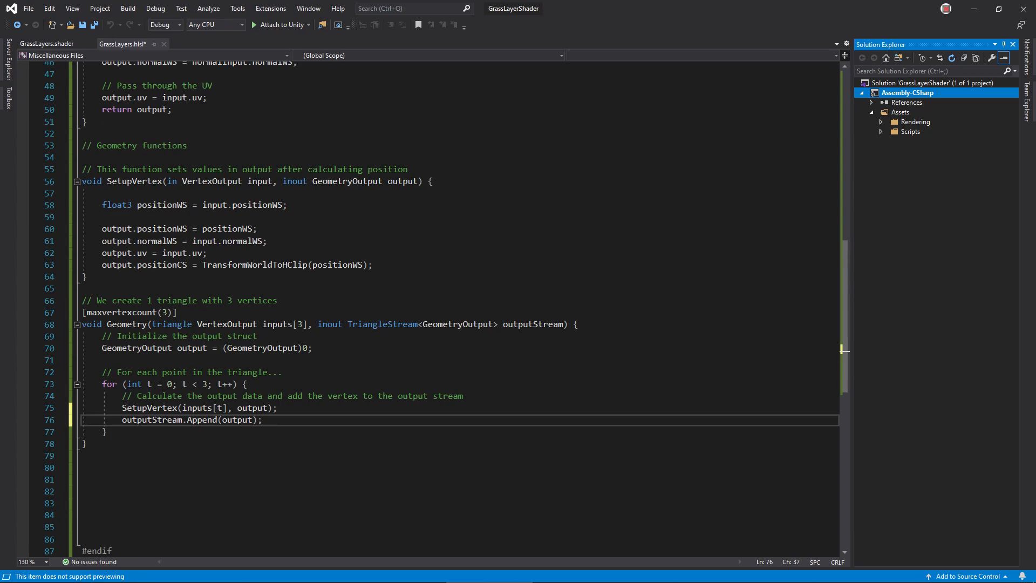
pyautogui.scroll(-3)
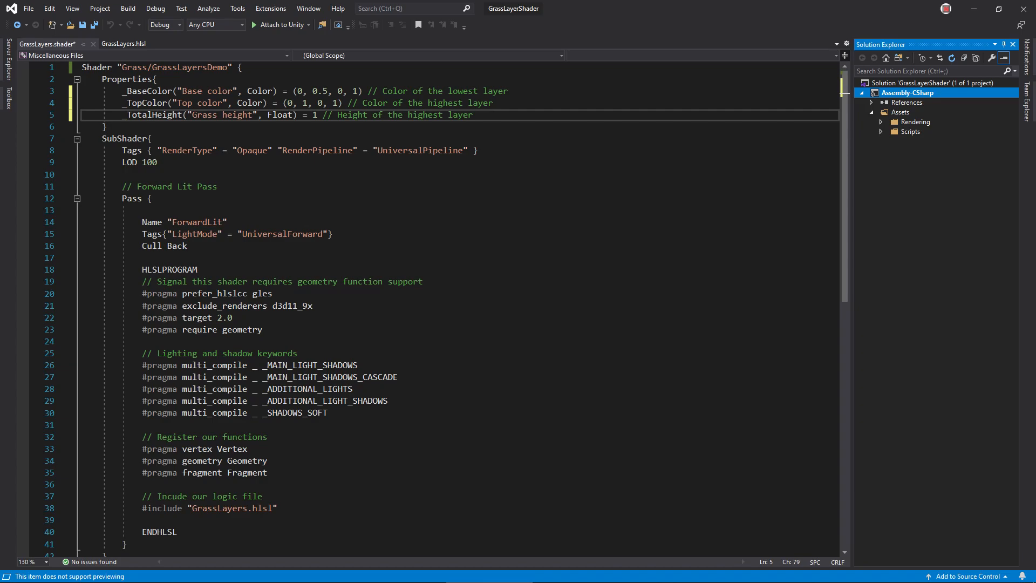
# Declare _BaseColor, _TopColor, _TotalHeight and a GRASS_LAYERS define, with GeometryOutput uv as float3.
pyautogui.click(123, 43)
pyautogui.write('float3 uv           : TEXCOORD0; // UV, no scaling applied, plus the layer height in the z-coord')
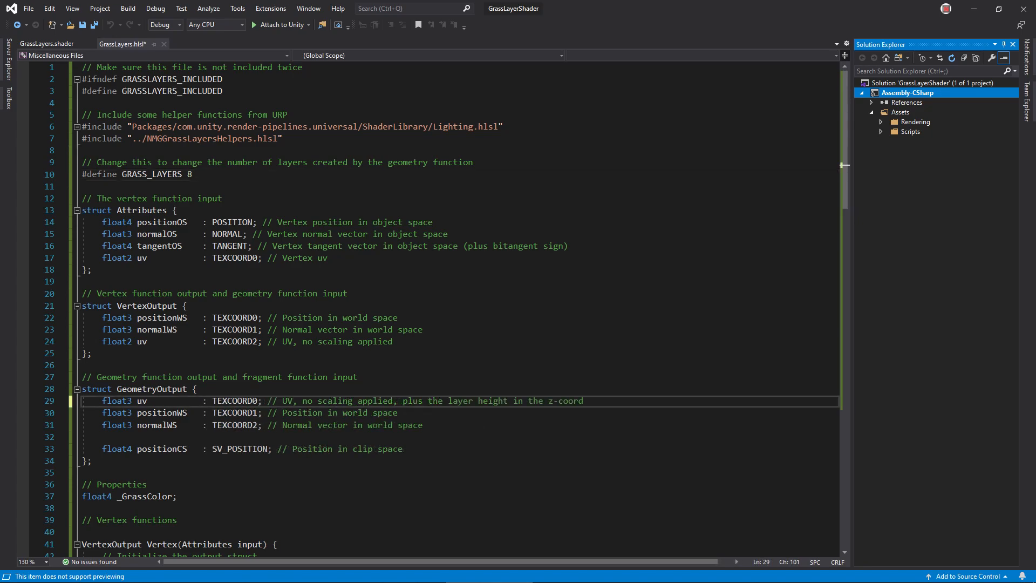
pyautogui.scroll(-3)
pyautogui.write('float _TotalHeight; // Height of the top layer')
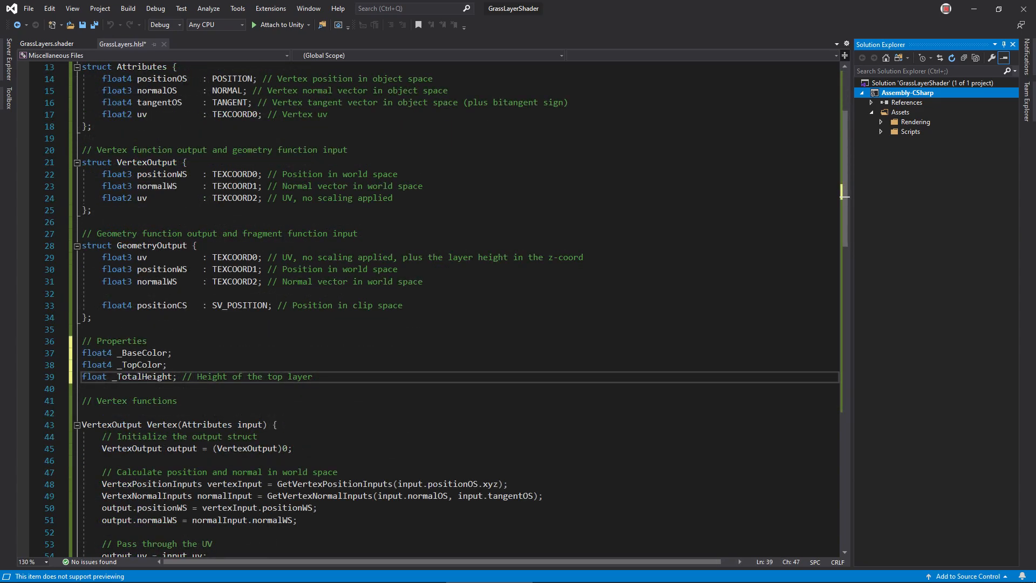
# Set maxvertexcount(3 * GRASS_LAYERS) and loop over layers, extruding each triangle along normalWS by its height fraction.
pyautogui.scroll(-3)
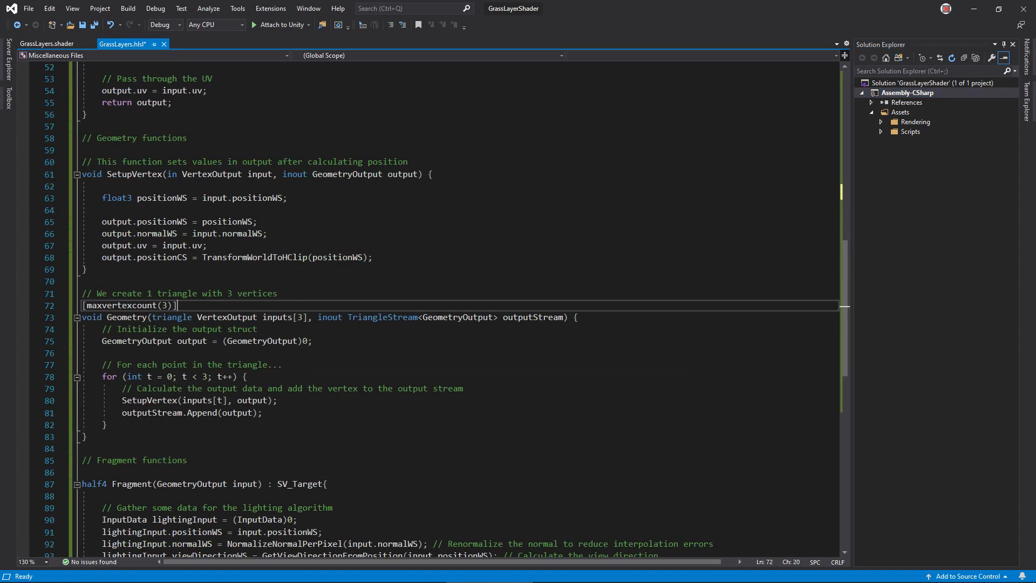
pyautogui.write('* GRASS_LAYERS')
pyautogui.write('outputStream.RestartStrip();')
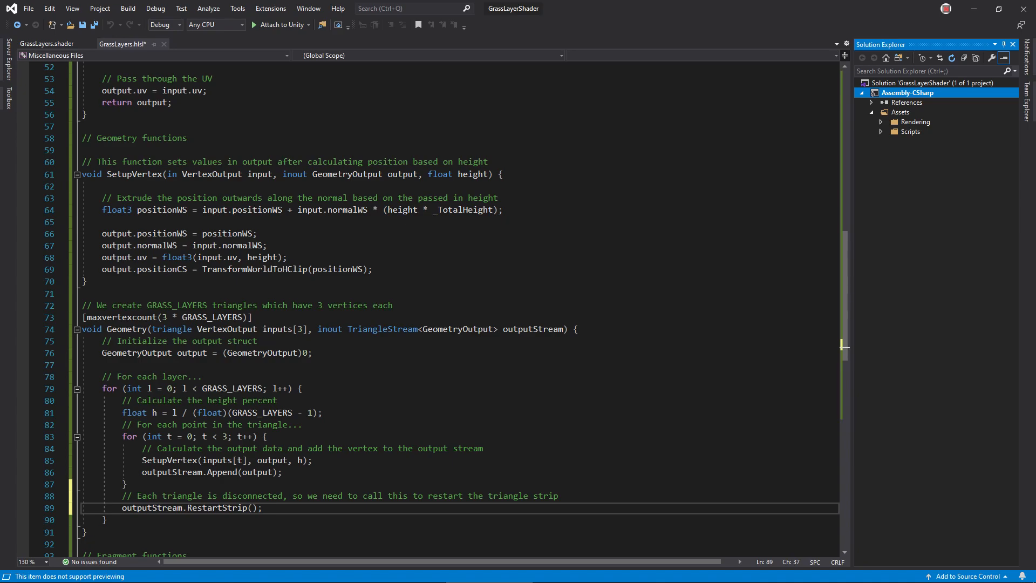
pyautogui.scroll(-3)
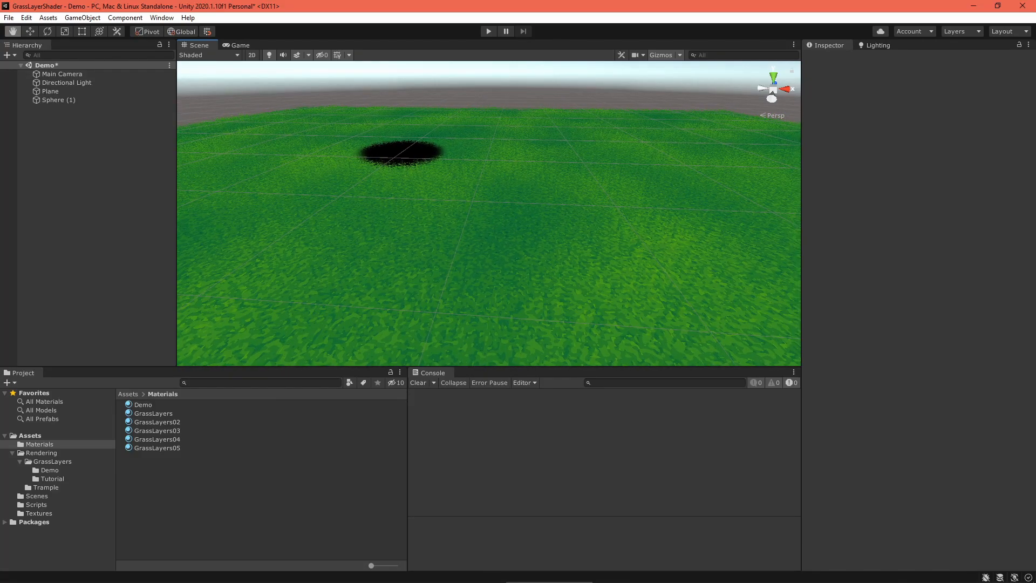
# Enable Generate Mip Maps on the RandomNoise texture and apply the import settings.
pyautogui.doubleClick(144, 414)
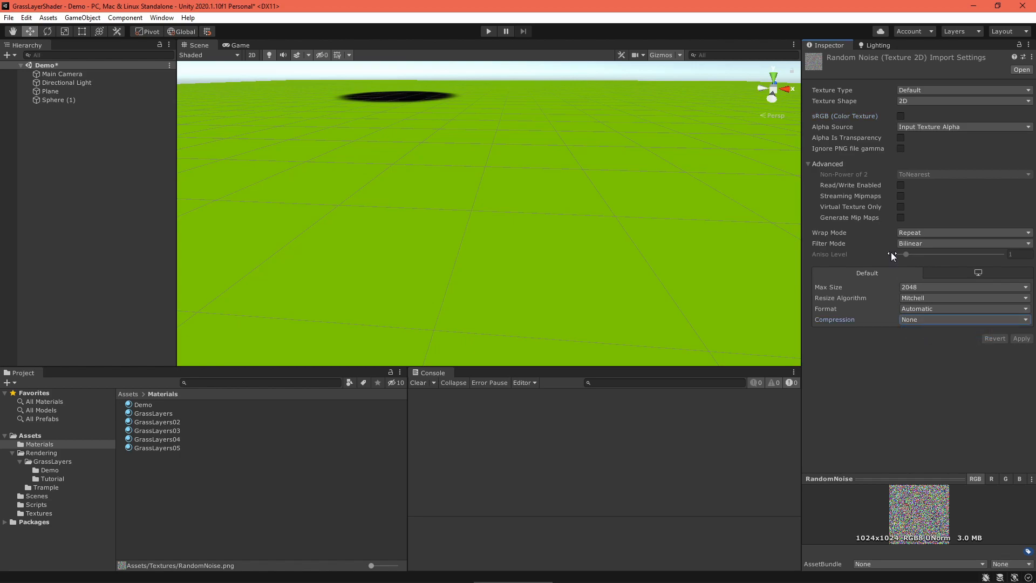
pyautogui.click(900, 217)
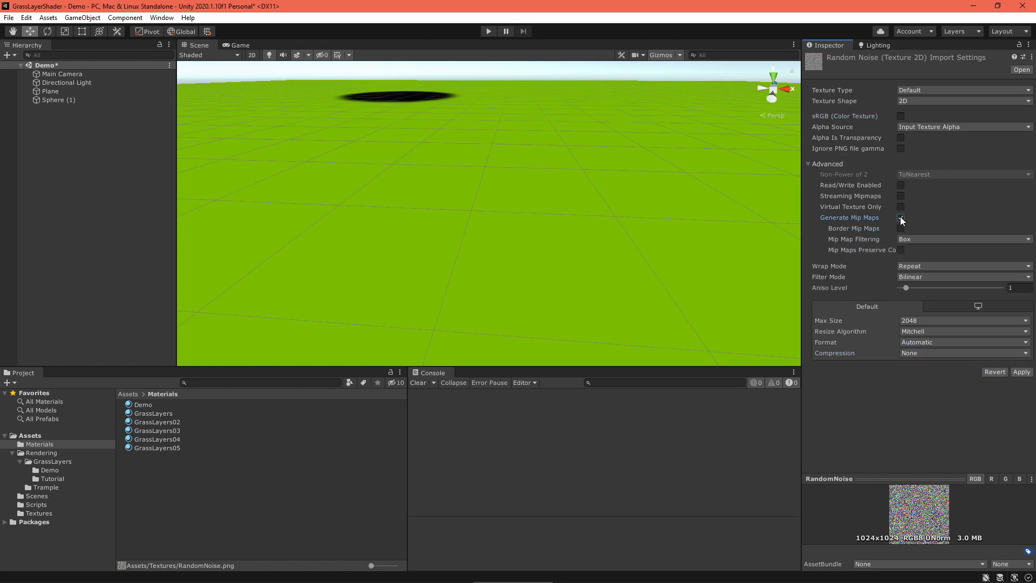
pyautogui.click(900, 217)
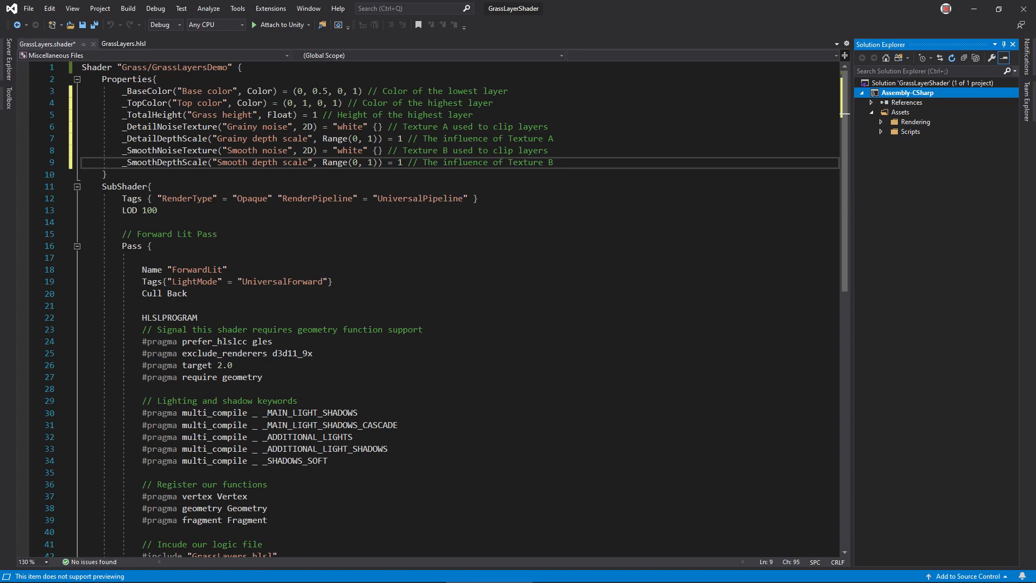
# Declare _SmoothNoiseTexture with its sampler and _SmoothDepthScale in GrassLayers.hlsl to match the new properties.
pyautogui.click(123, 43)
pyautogui.write('float _SmoothDepthScale;')
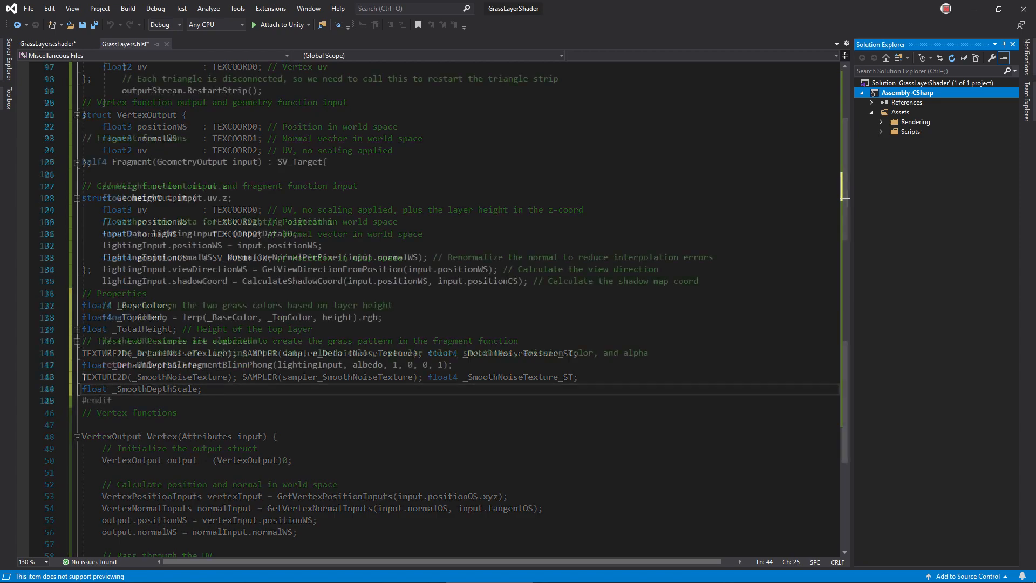
pyautogui.scroll(3)
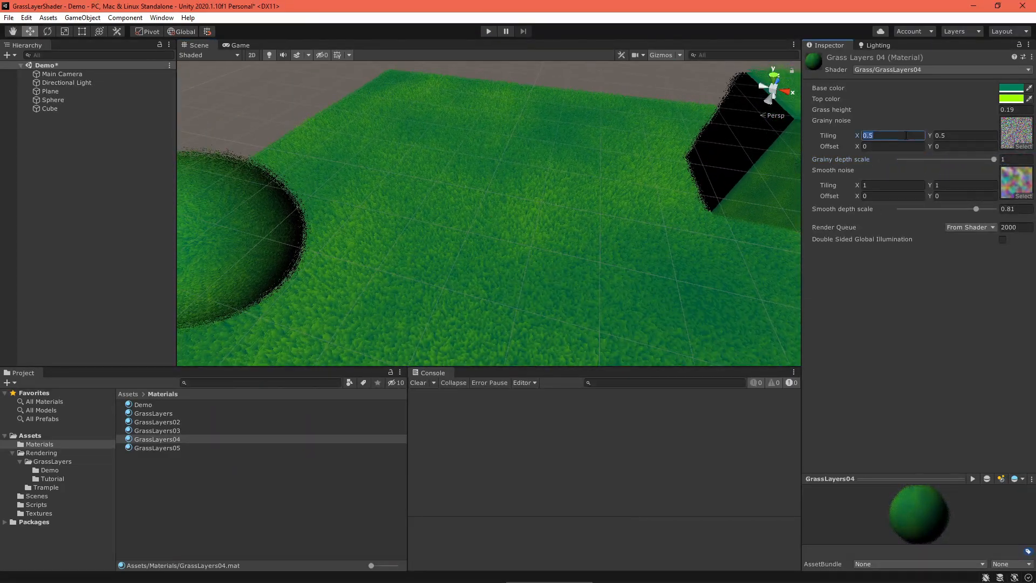
# Set GrassLayers04's grainy noise Tiling X to 0.1 and view CloudNoise.png in the image preview.
pyautogui.write('0.1')
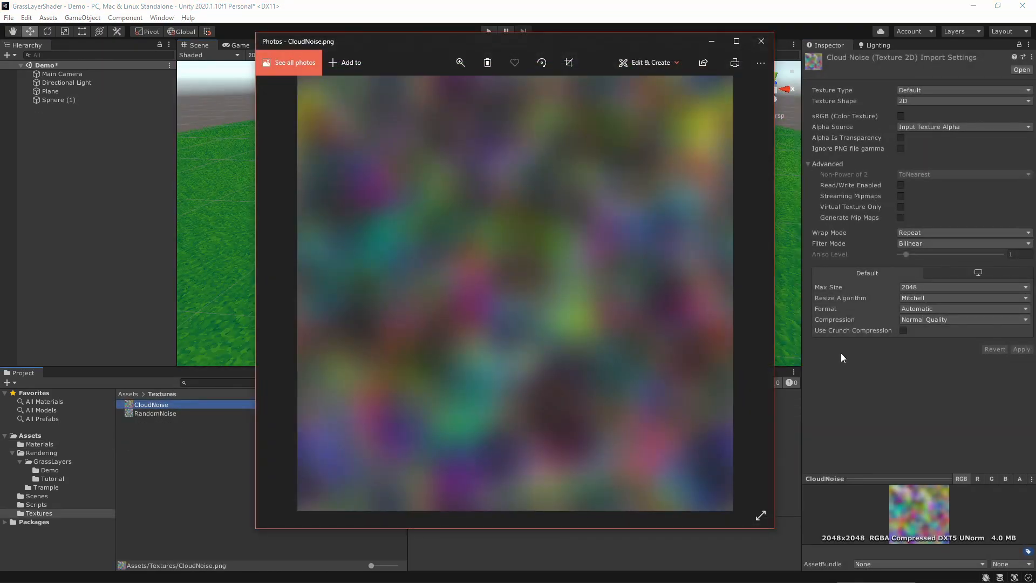
pyautogui.moveTo(298, 41); pyautogui.dragTo(261, 35)
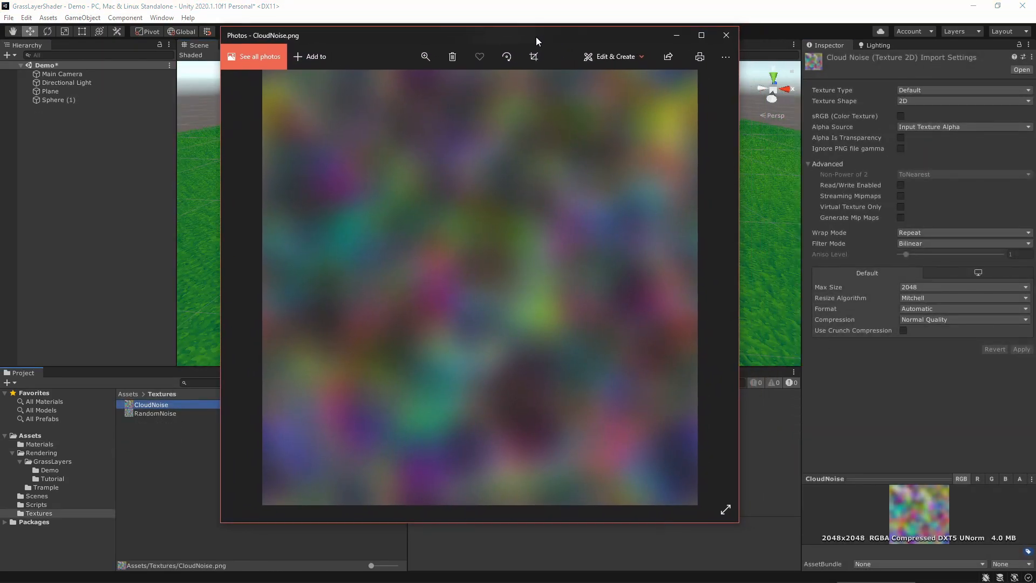
pyautogui.moveTo(734, 106)
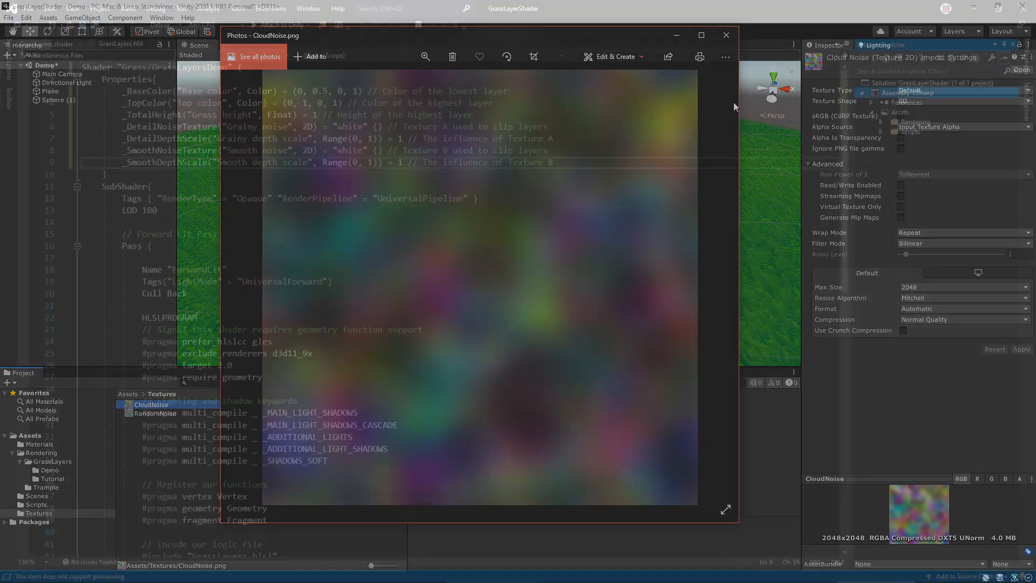
pyautogui.click(725, 34)
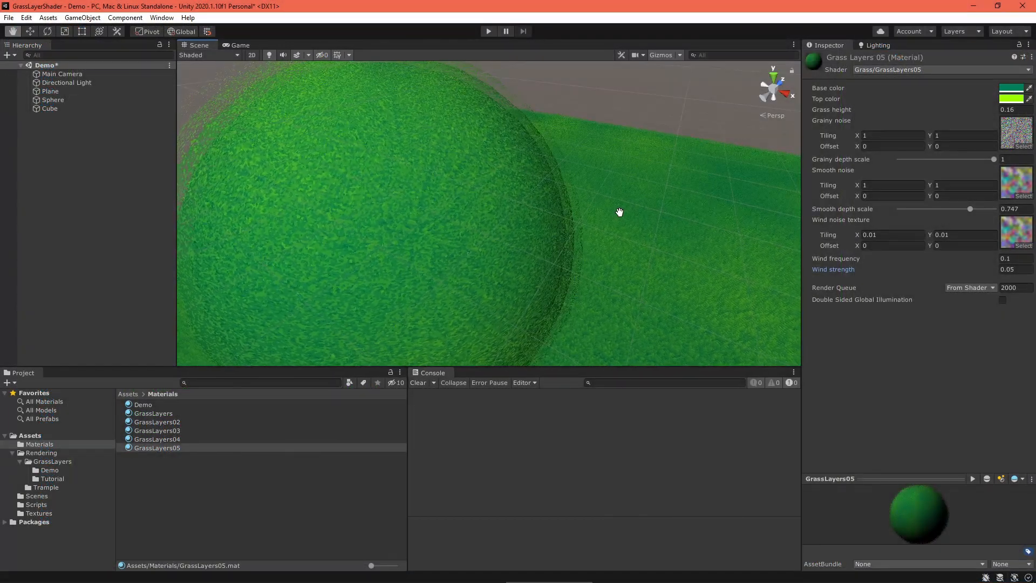
pyautogui.click(1005, 258)
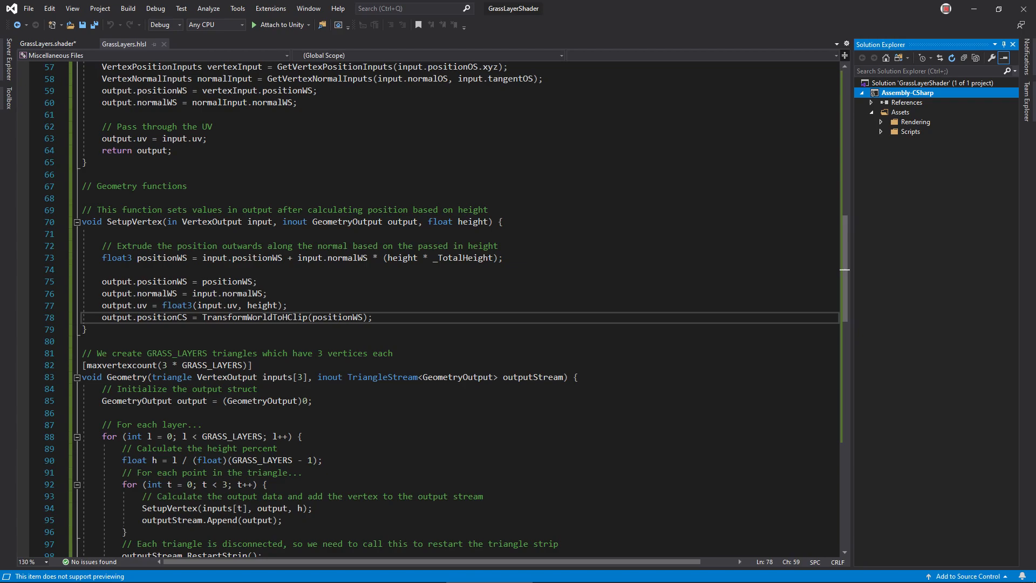
# Compute positionCS in SetupVertex with CalculatePositionCSWithShadowCasterLogic(positionWS, input.normalWS).
pyautogui.write('CalculatePositionCSWithShadowCasterLogic(positionWS, input.normalWS)')
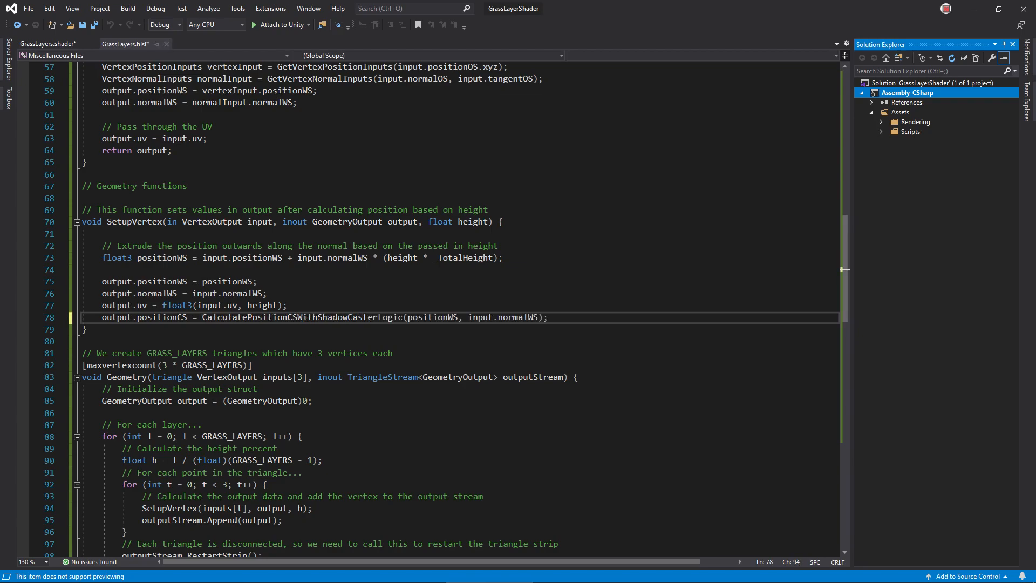
pyautogui.scroll(-3)
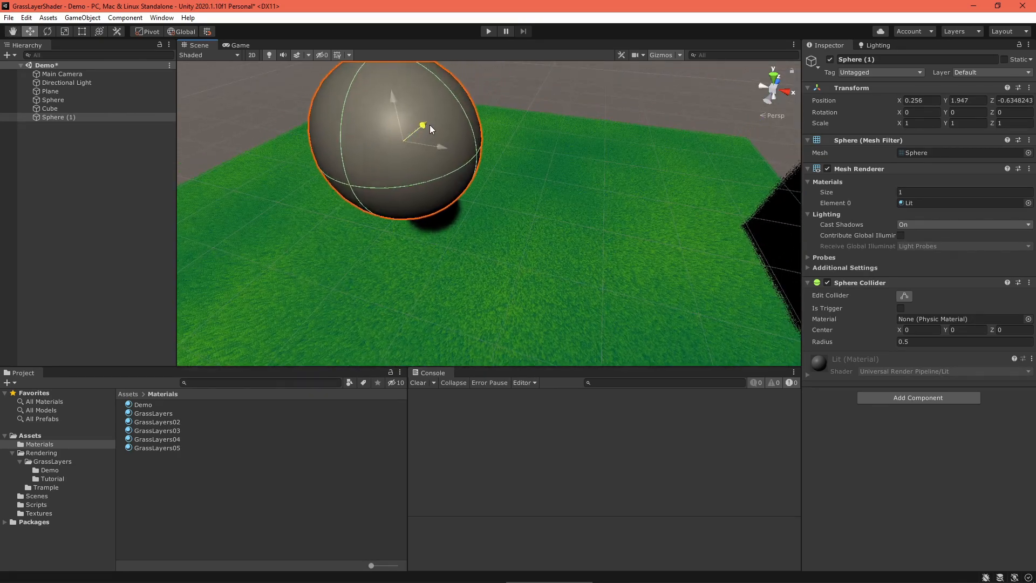
# Drag the lit sphere along Z above the grass so its shadow falls on the layers.
pyautogui.moveTo(423, 125); pyautogui.dragTo(436, 129)
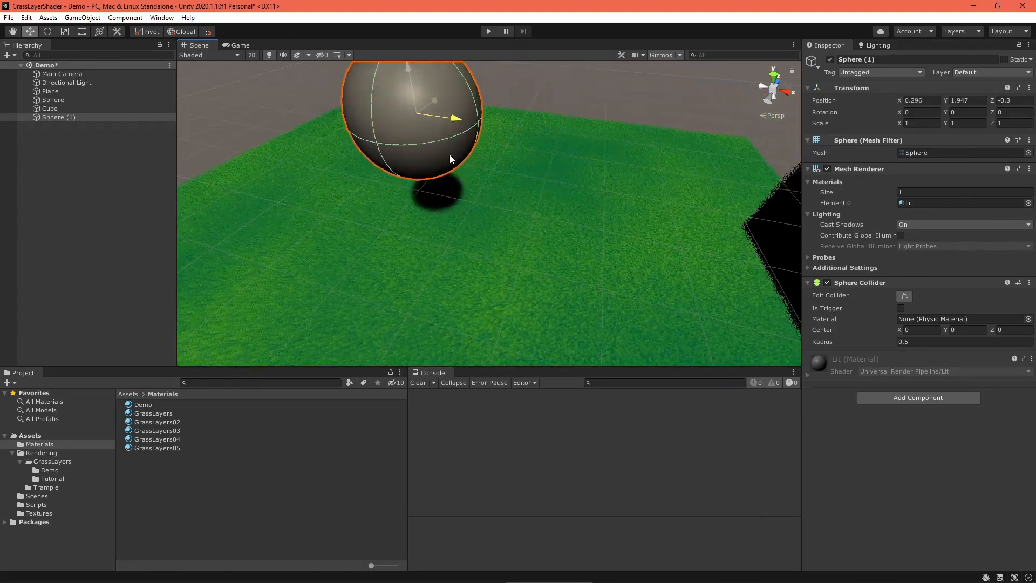
pyautogui.click(488, 31)
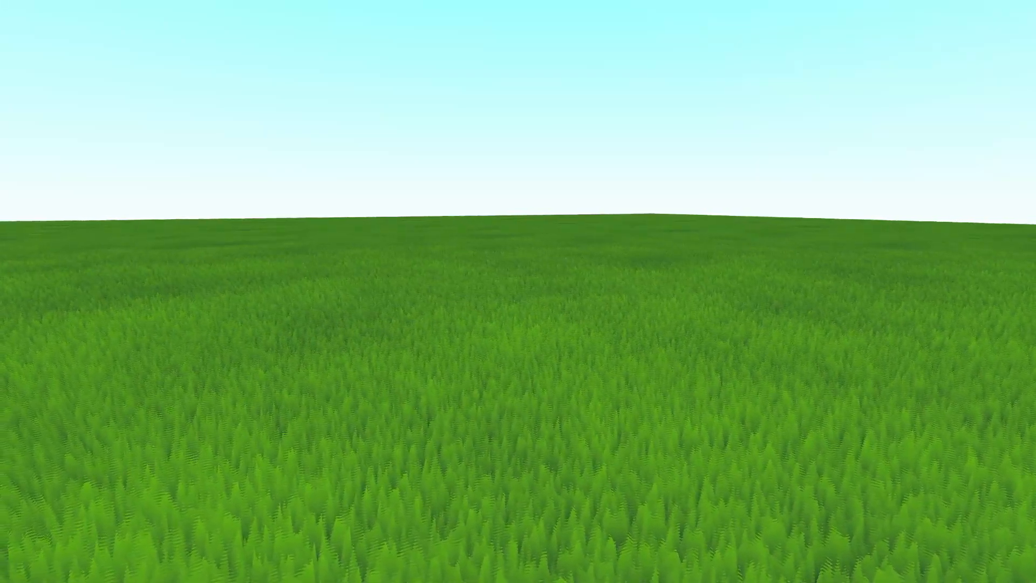